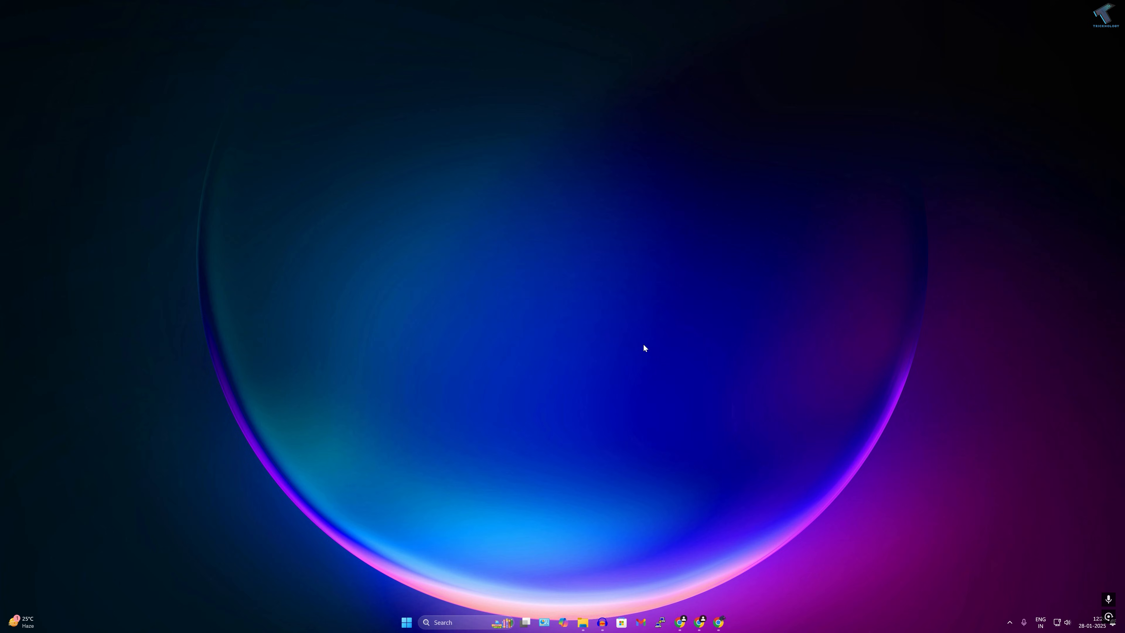
pyautogui.moveTo(459, 527)
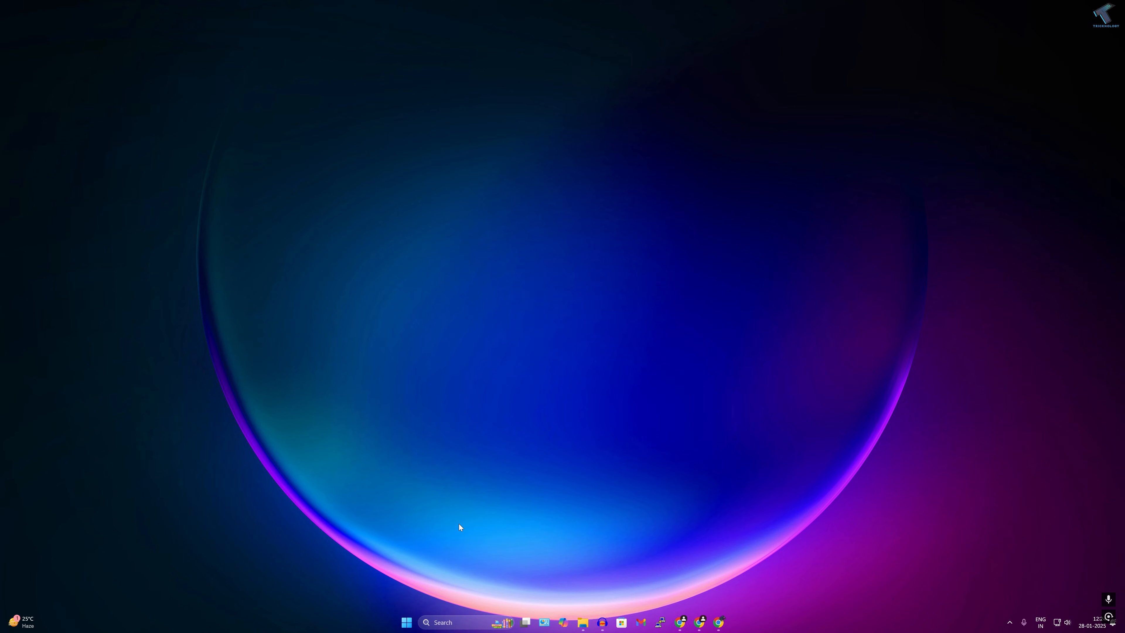
pyautogui.moveTo(425, 552)
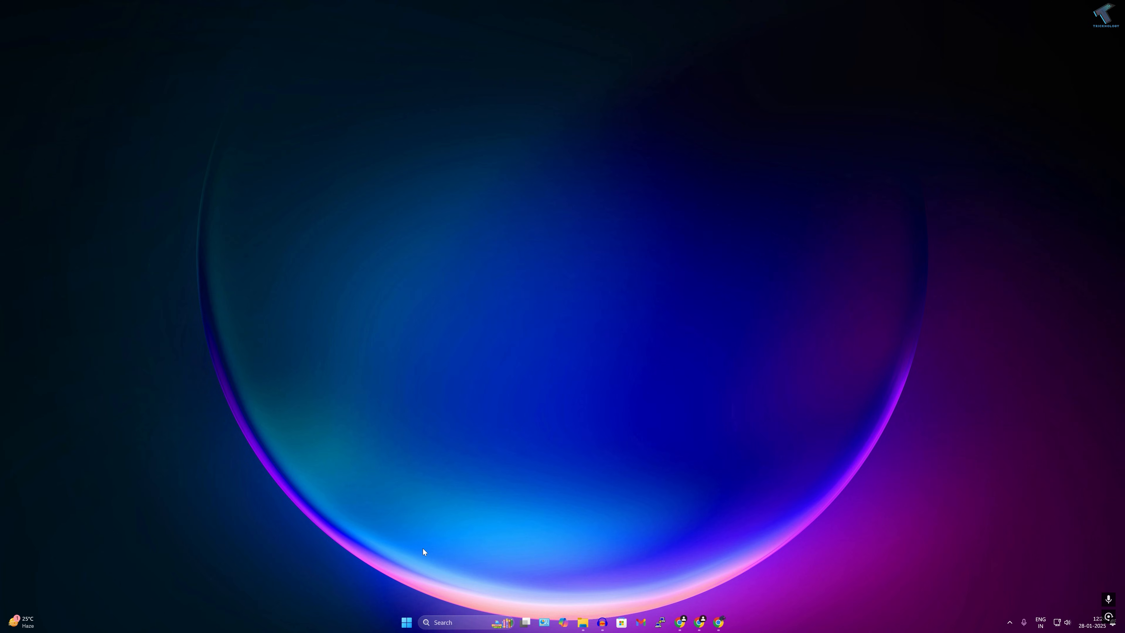
# Step: Launch ncpa.cpl from the Run dialog to show the Network Connections adapter list
pyautogui.press('win+r')
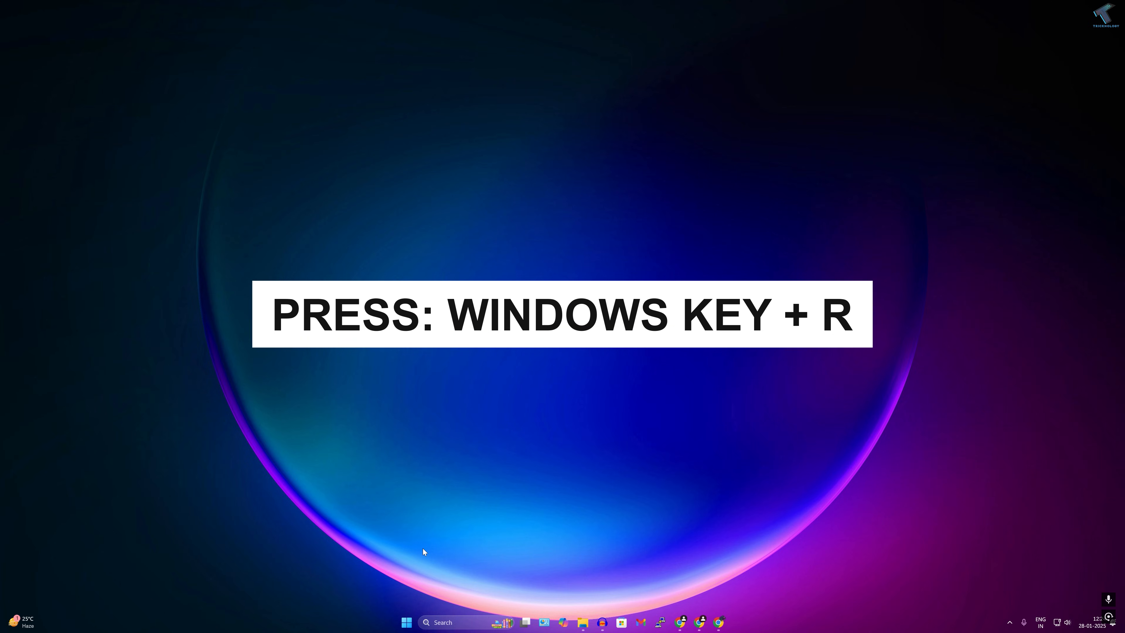
pyautogui.press('Win+r')
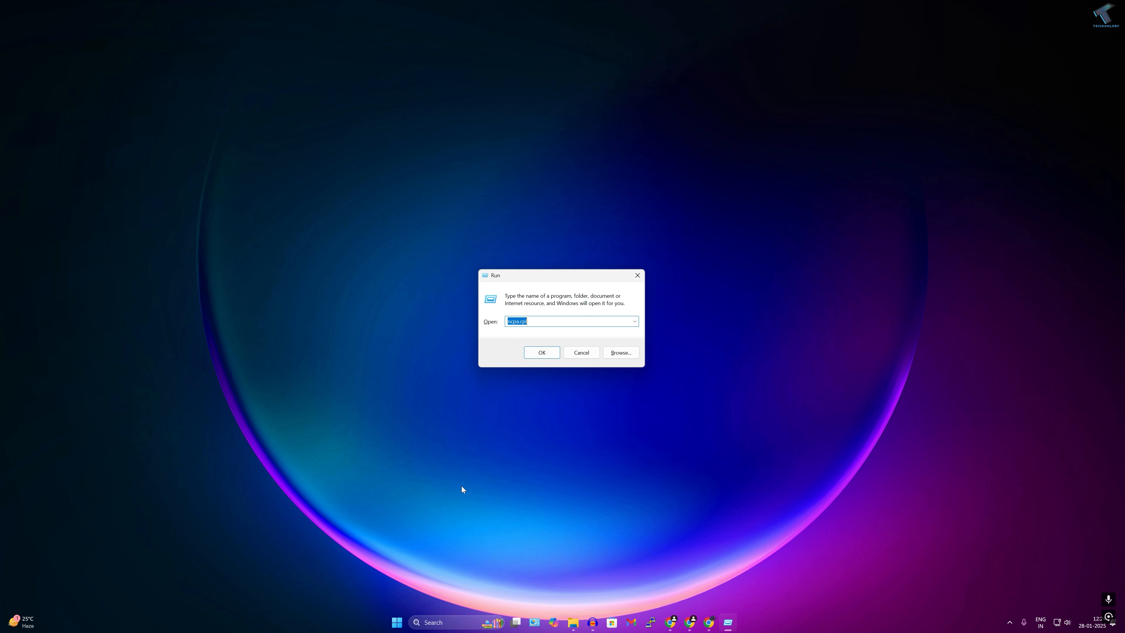
pyautogui.moveTo(396, 622)
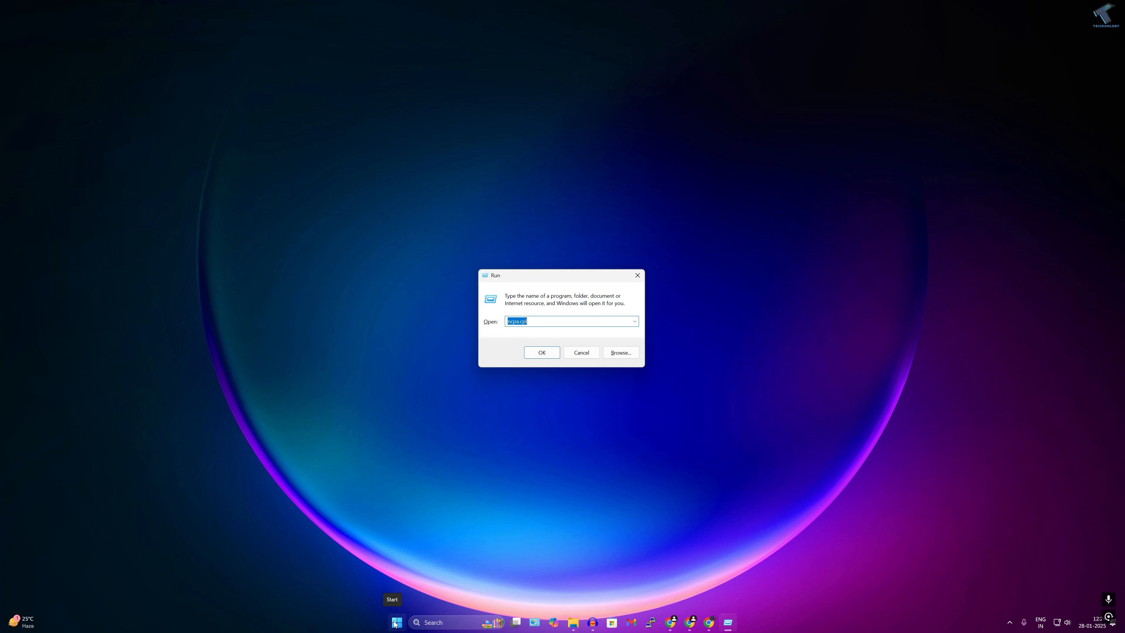
pyautogui.rightClick(397, 622)
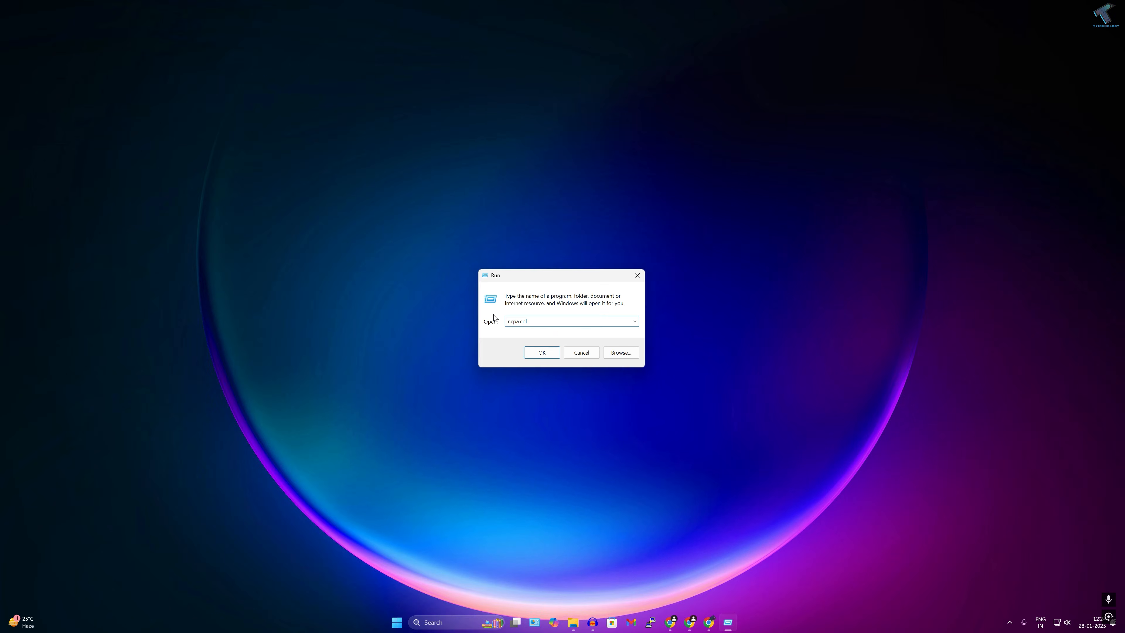
pyautogui.click(541, 352)
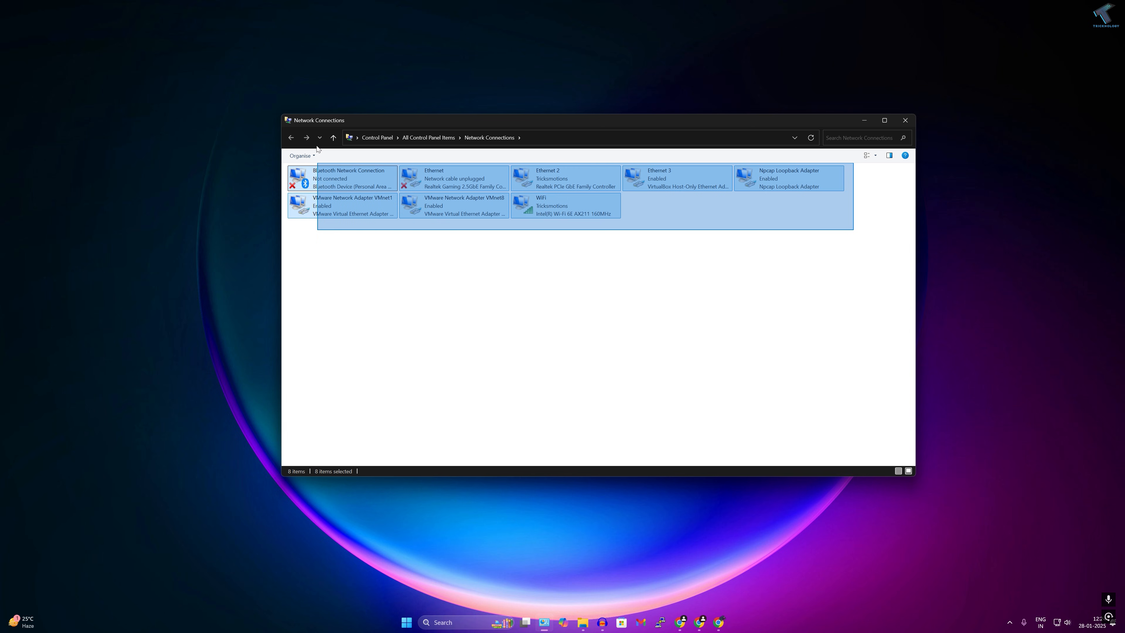
# Step: Select the Ethernet 2 and WiFi adapters together, clearing any prior selection first
pyautogui.click(679, 226)
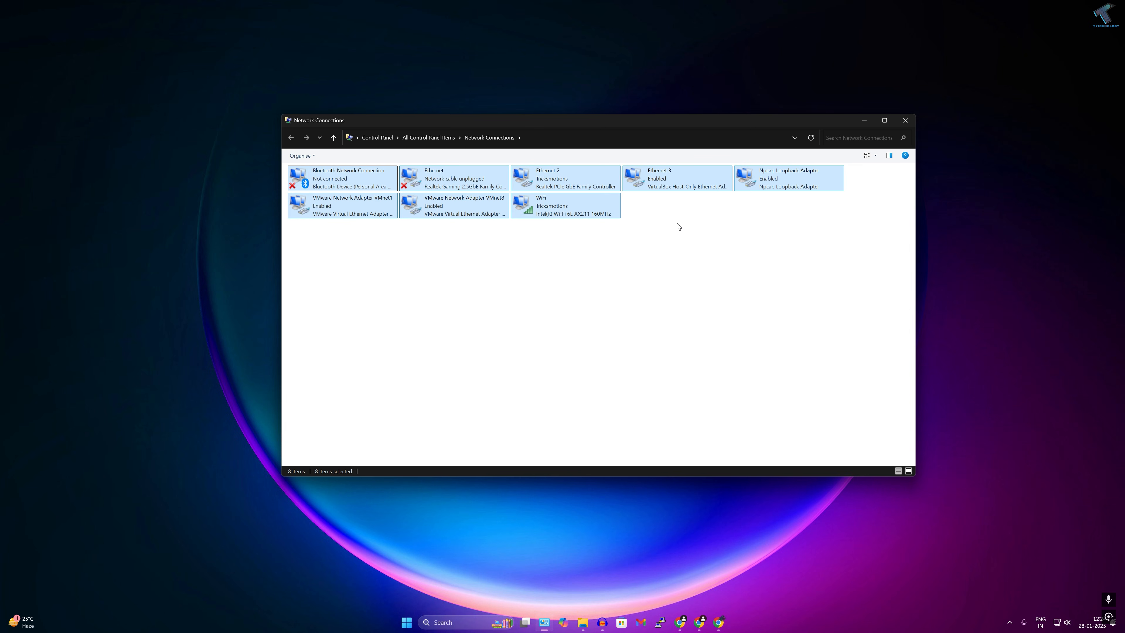
pyautogui.click(561, 178)
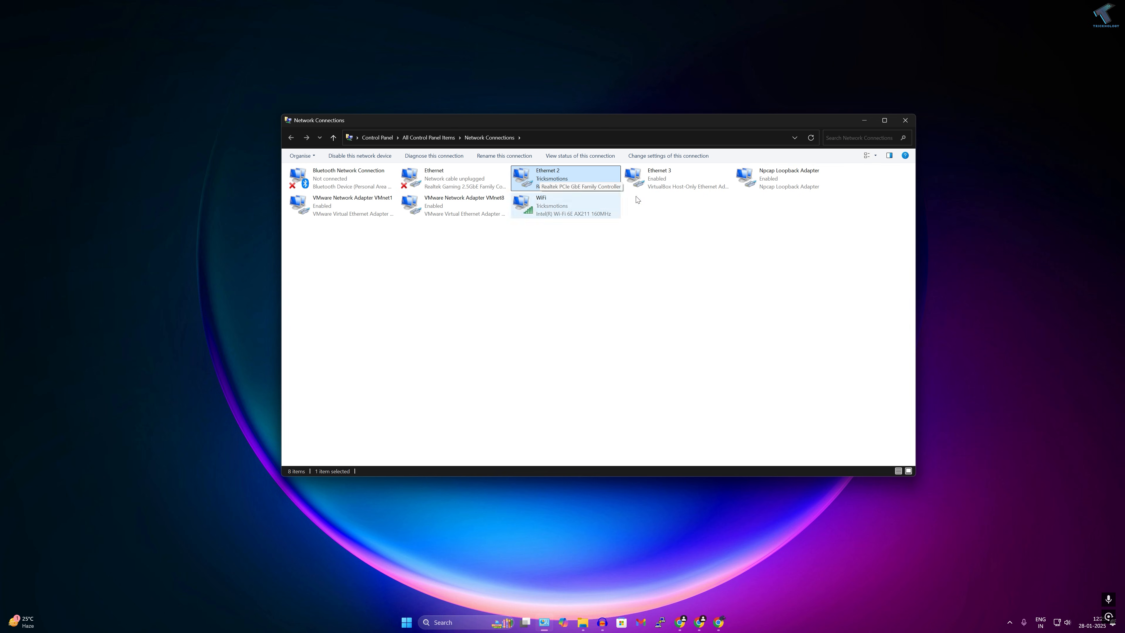
pyautogui.click(461, 206)
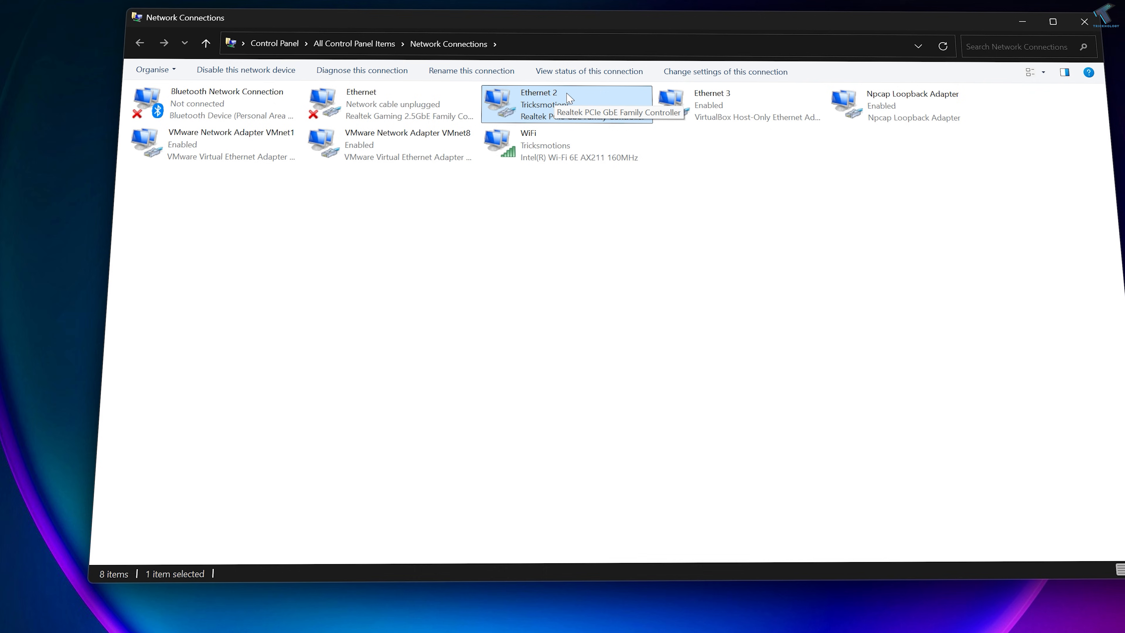
pyautogui.press('ctrl')
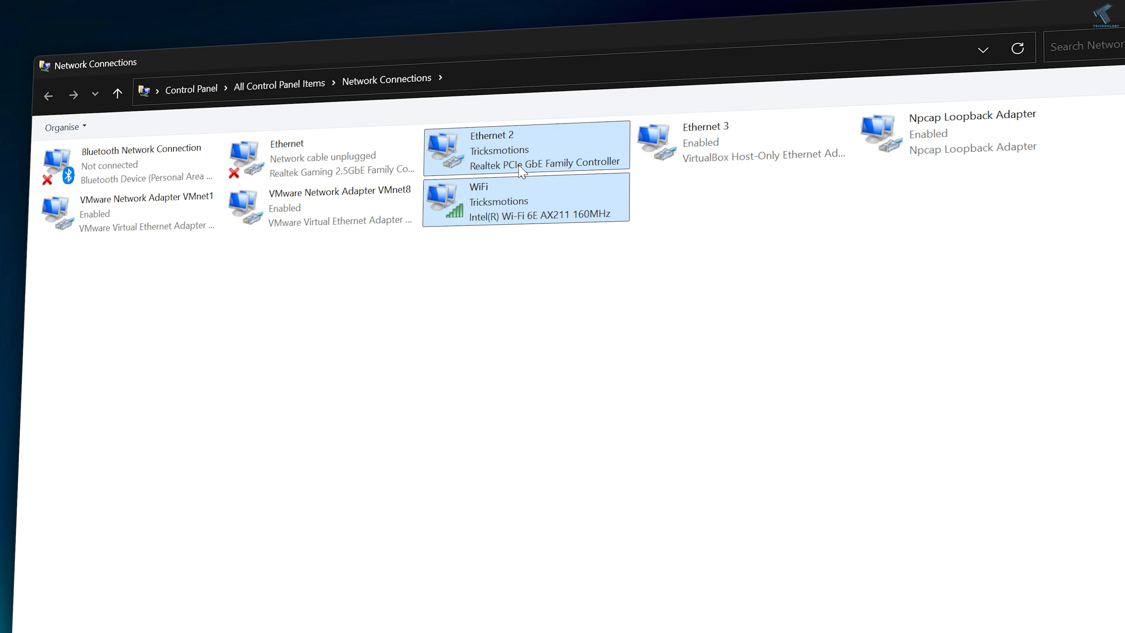
pyautogui.moveTo(498, 200)
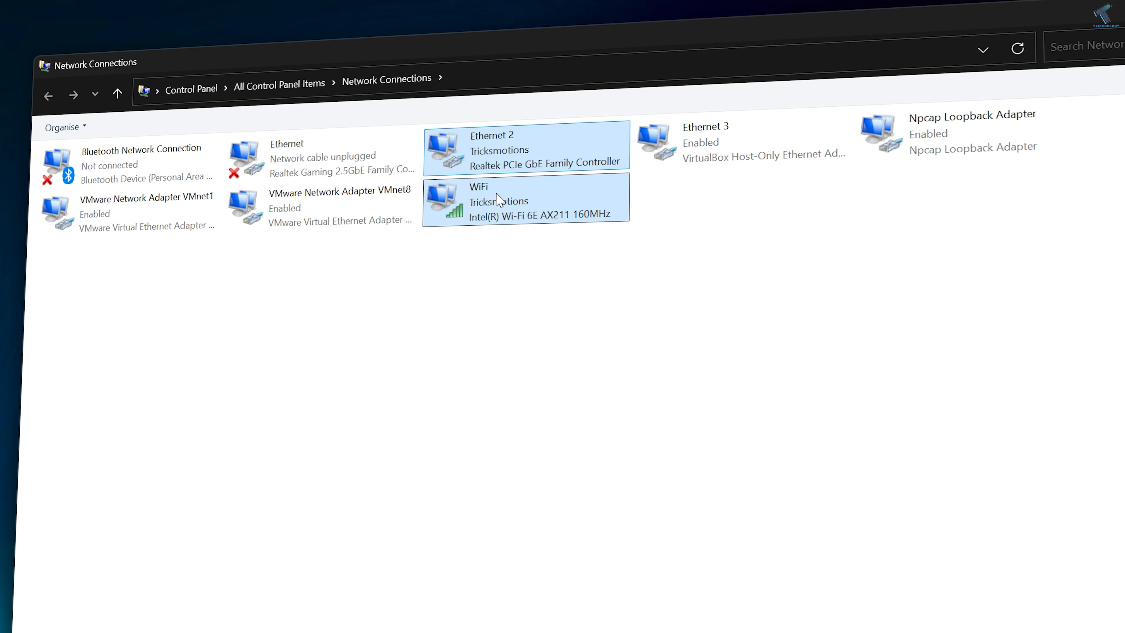
# Step: Bridge the selected adapters, dismiss the configuration error, and select the new Network Bridge
pyautogui.rightClick(498, 199)
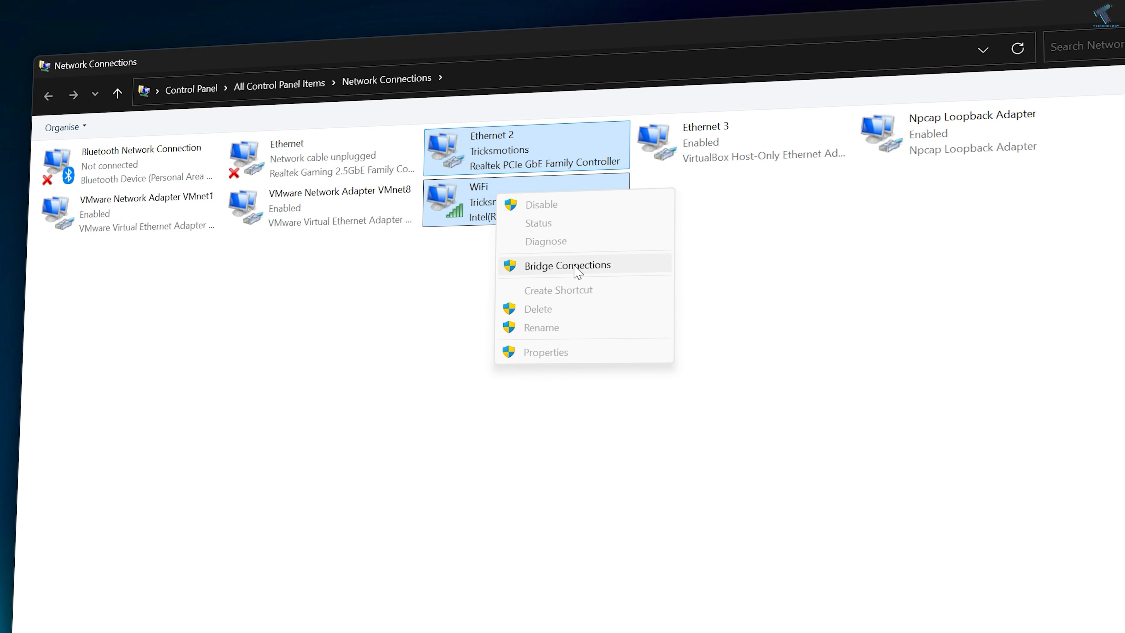
pyautogui.click(567, 265)
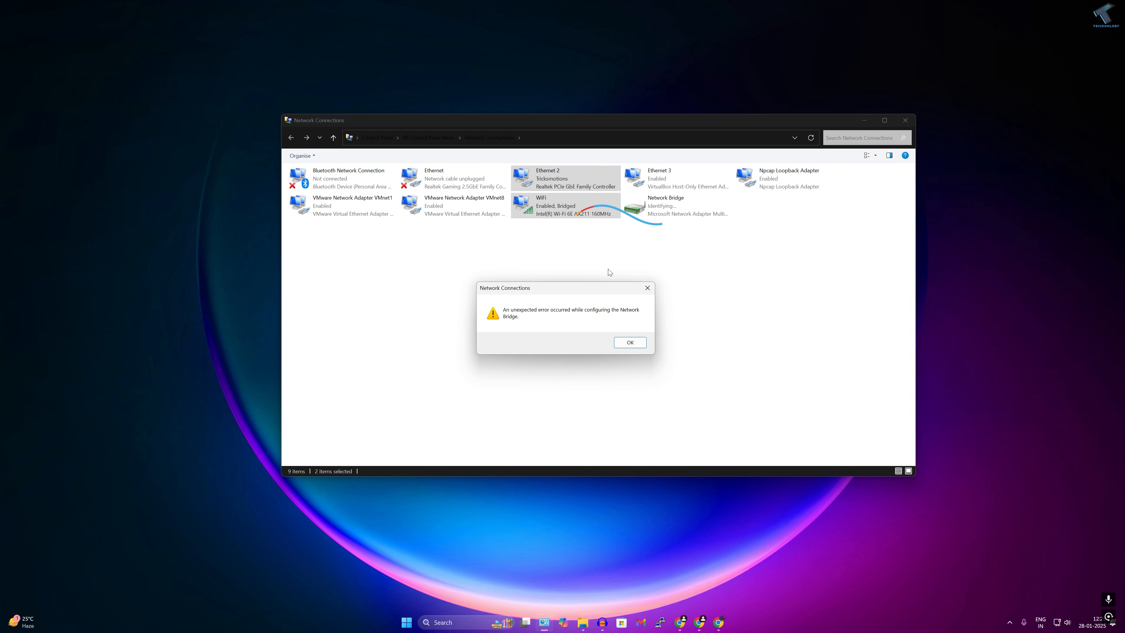
pyautogui.click(630, 342)
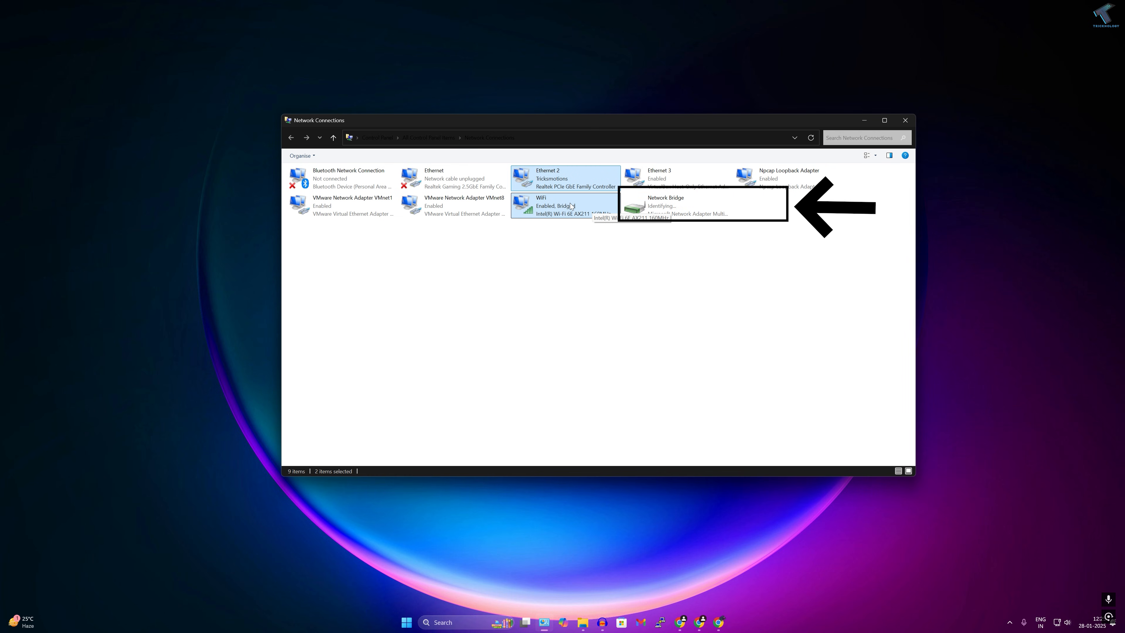
pyautogui.click(669, 206)
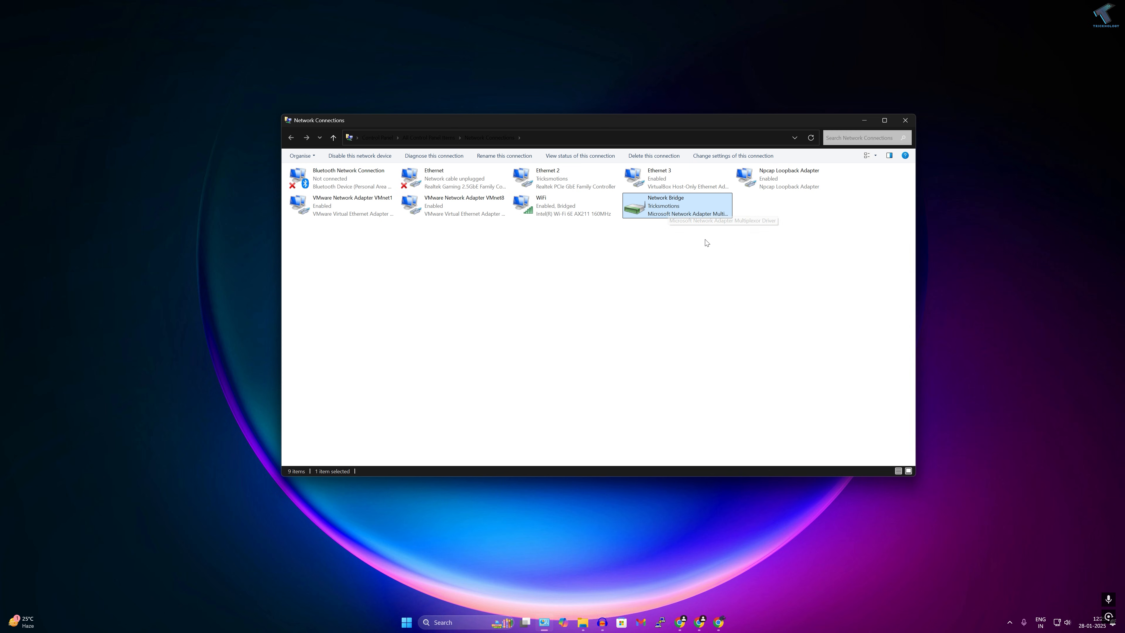
pyautogui.moveTo(705, 242)
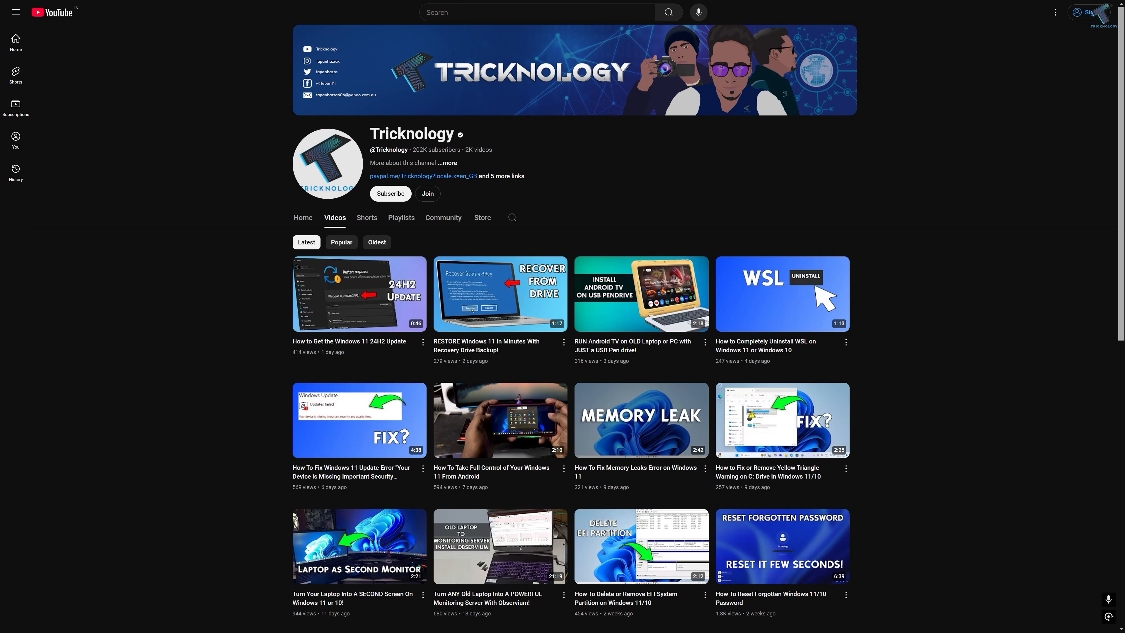
pyautogui.scroll(-3)
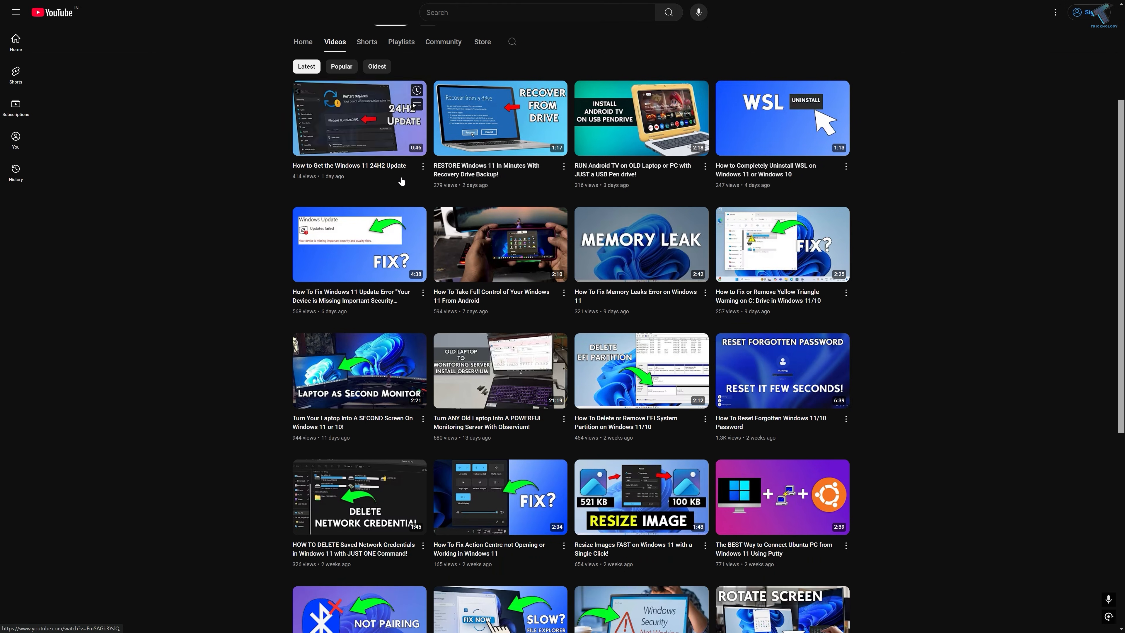
pyautogui.scroll(-3)
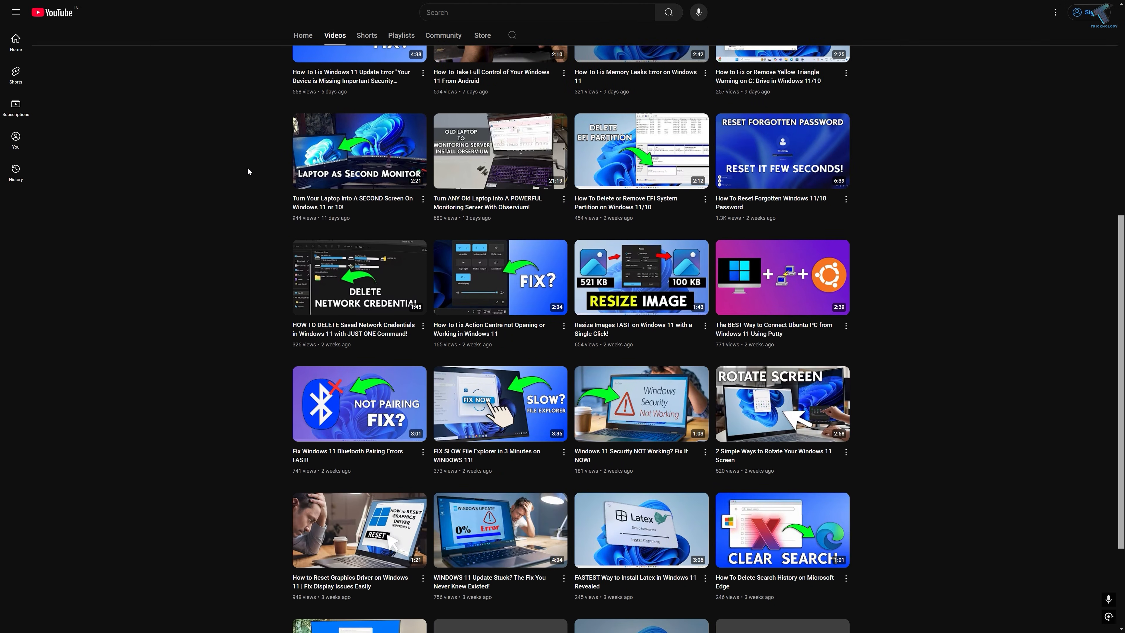
pyautogui.scroll(-3)
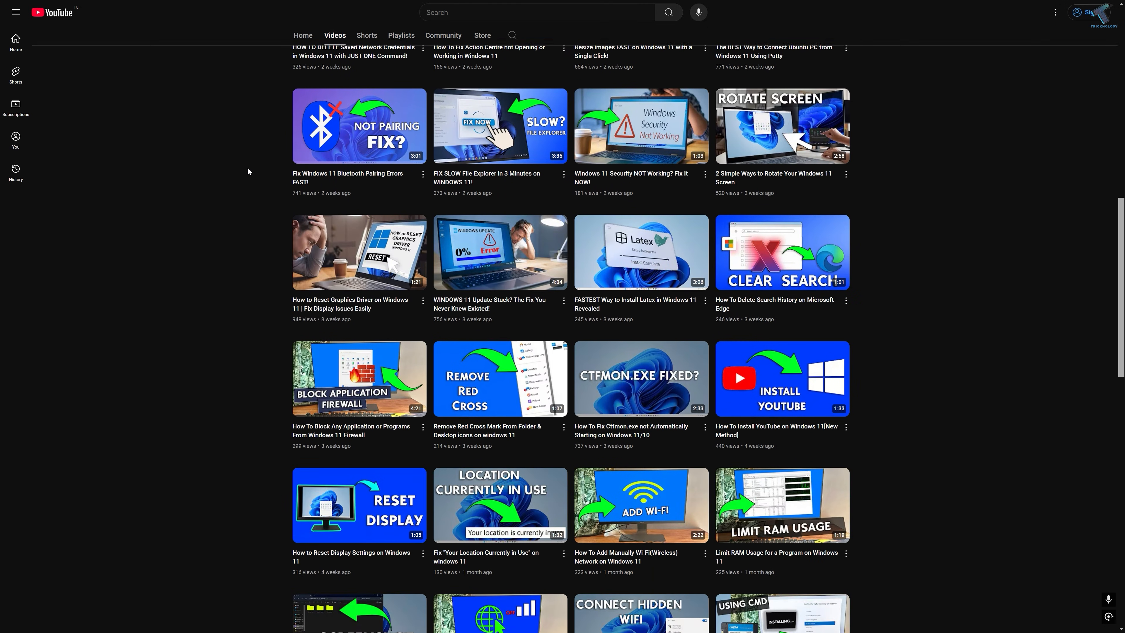
pyautogui.scroll(-3)
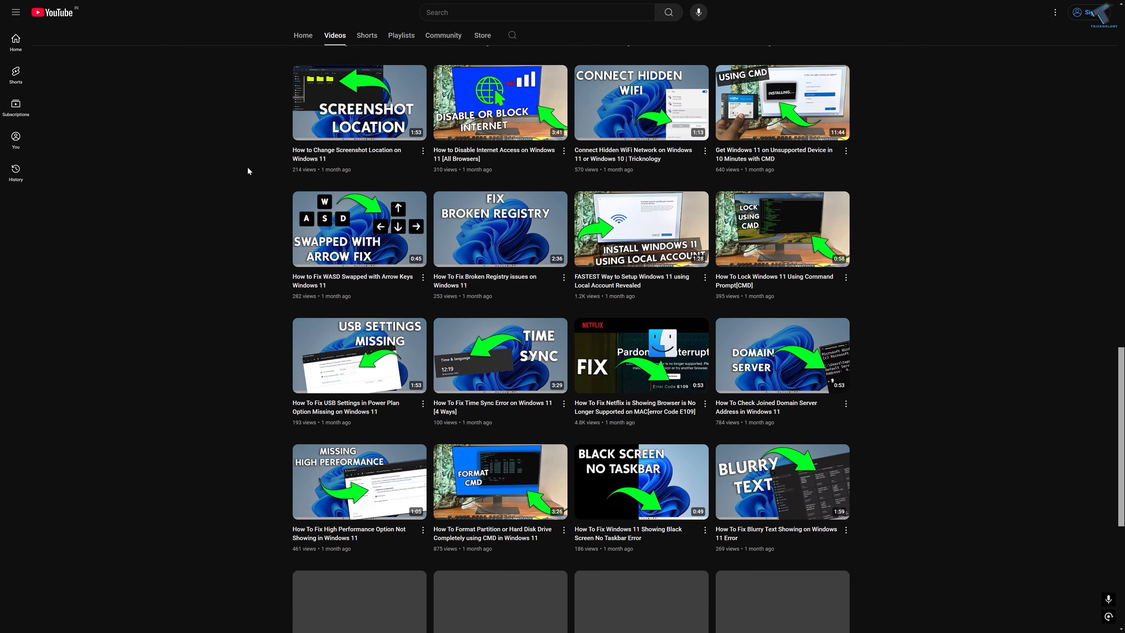
pyautogui.scroll(-3)
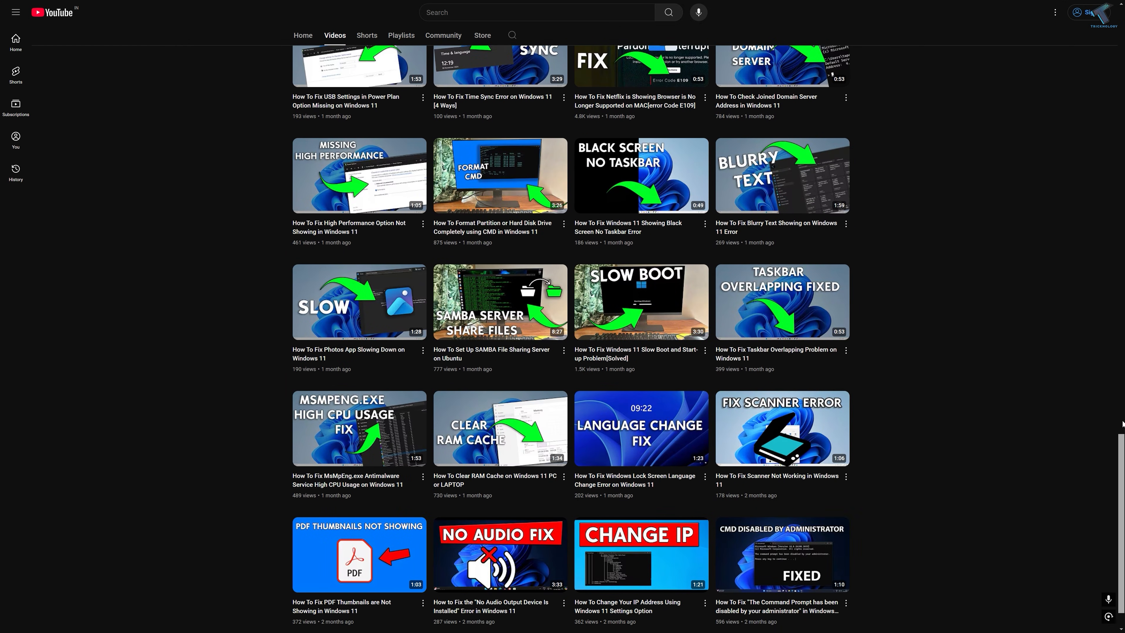
pyautogui.scroll(3)
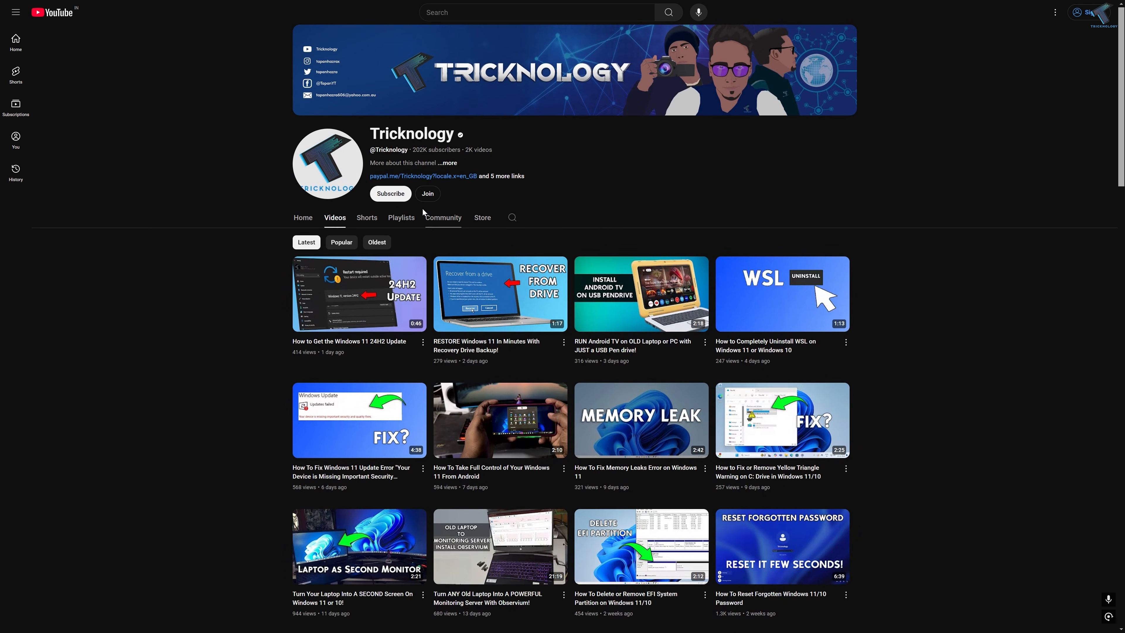
pyautogui.moveTo(396, 221)
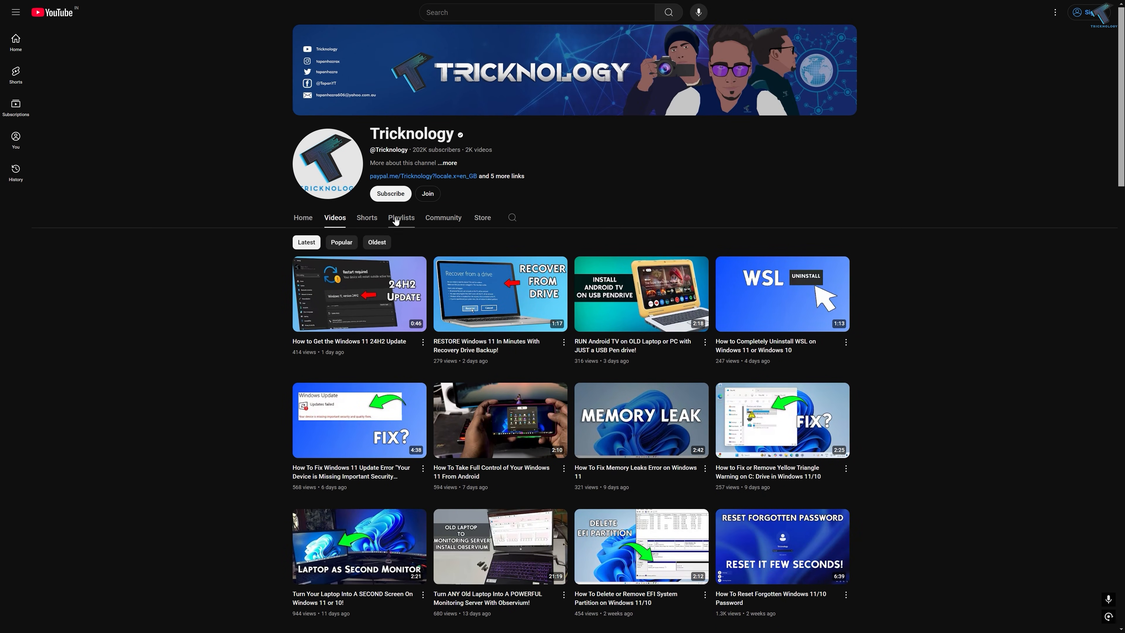